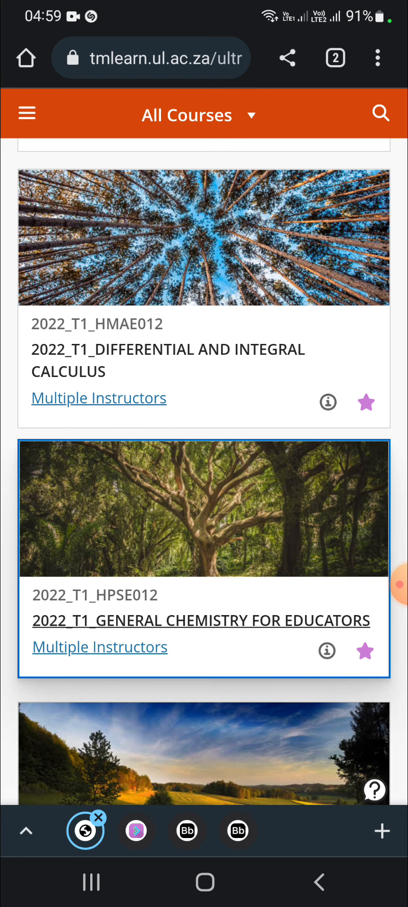
# Enter the 2022_T1 General Chemistry for Educators course and reach Blackboard Collaborate Ultra in its menu
pyautogui.click(204, 619)
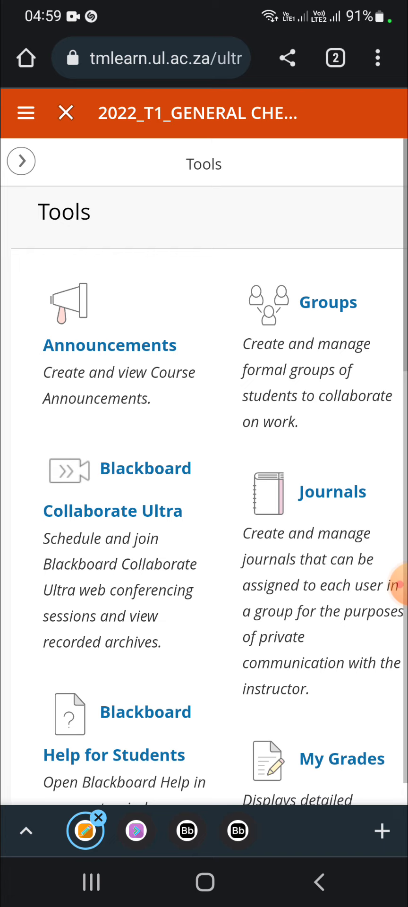
pyautogui.click(21, 160)
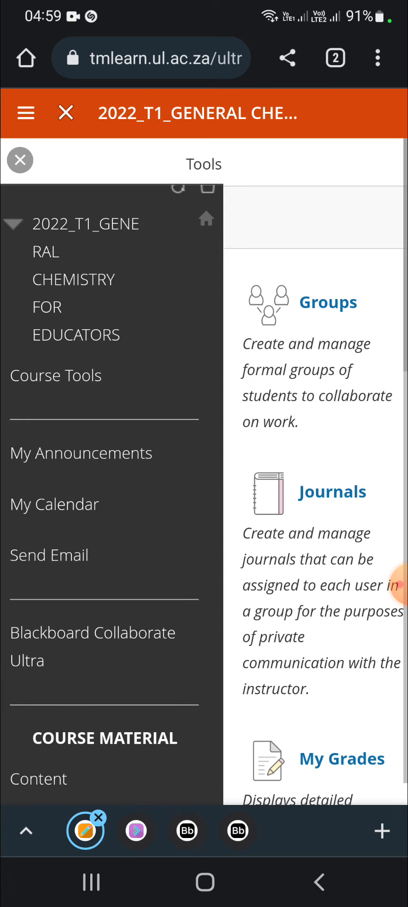
pyautogui.scroll(-3)
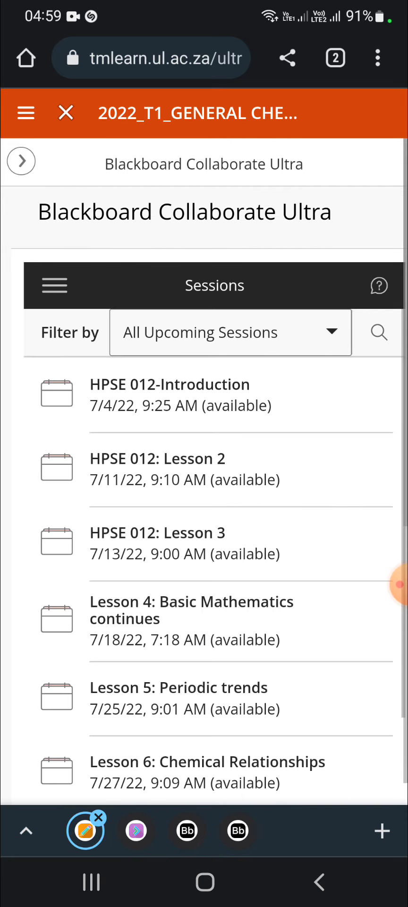
# Reach the course's Recordings list from the Collaborate navigation panel
pyautogui.click(54, 284)
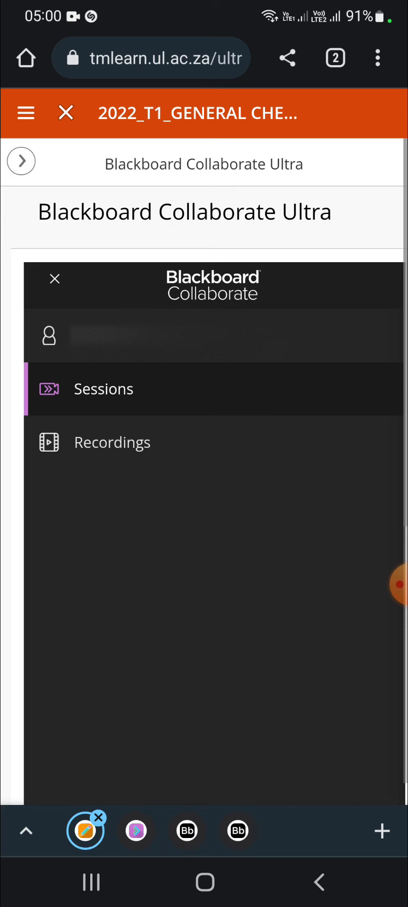
pyautogui.click(103, 389)
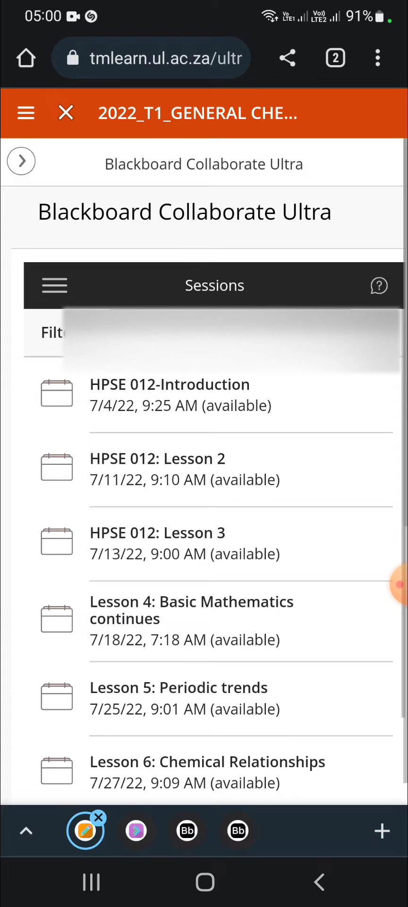
pyautogui.click(54, 285)
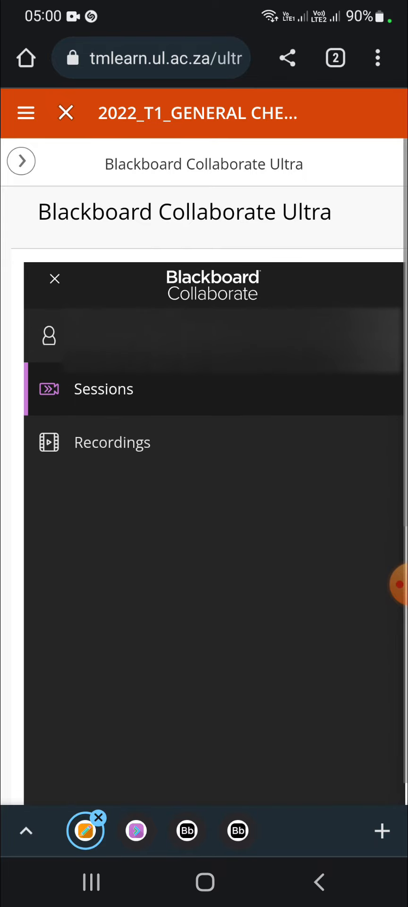
pyautogui.click(112, 443)
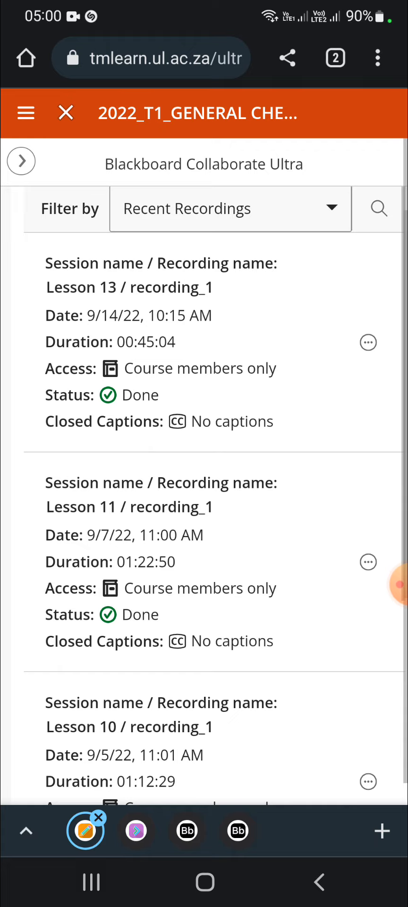
# Choose Watch now on the Lesson 13 / recording_1 entry to load it in the player
pyautogui.click(368, 342)
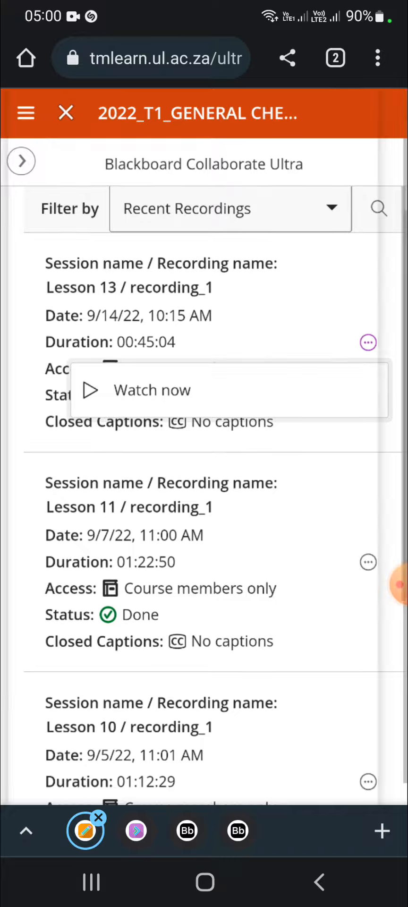
pyautogui.click(152, 390)
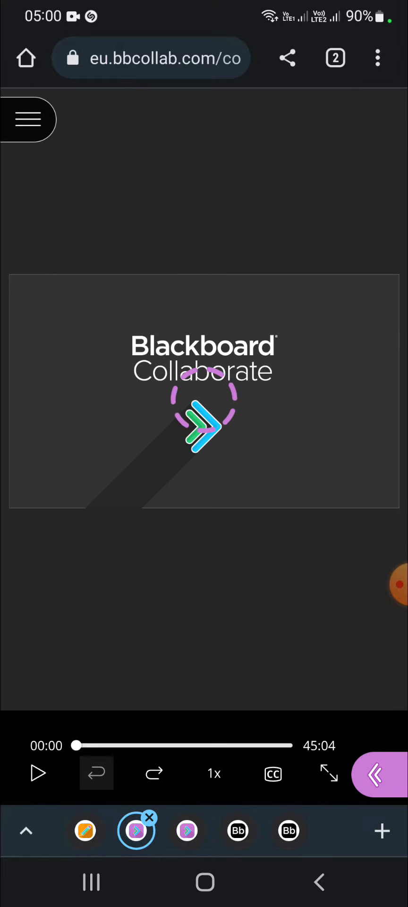
pyautogui.click(27, 119)
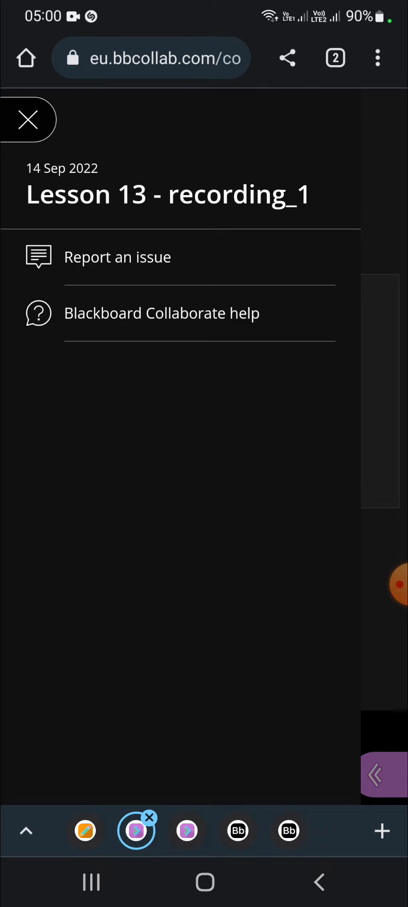
pyautogui.click(27, 119)
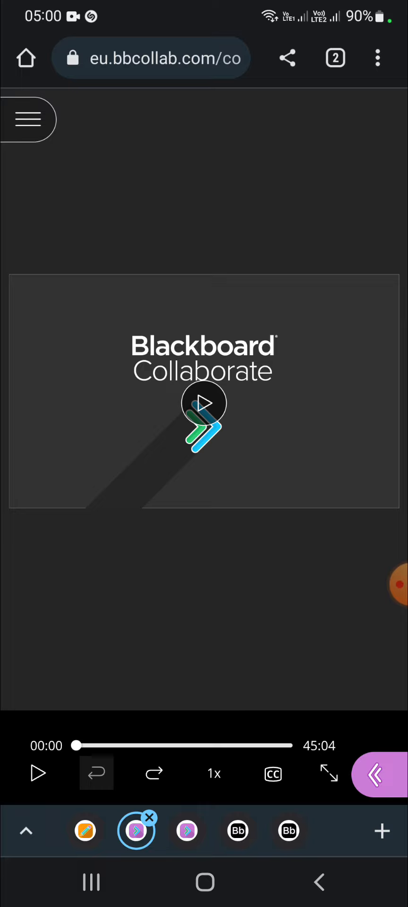
# Enable Chrome's Desktop site option for the Collaborate player page
pyautogui.click(377, 57)
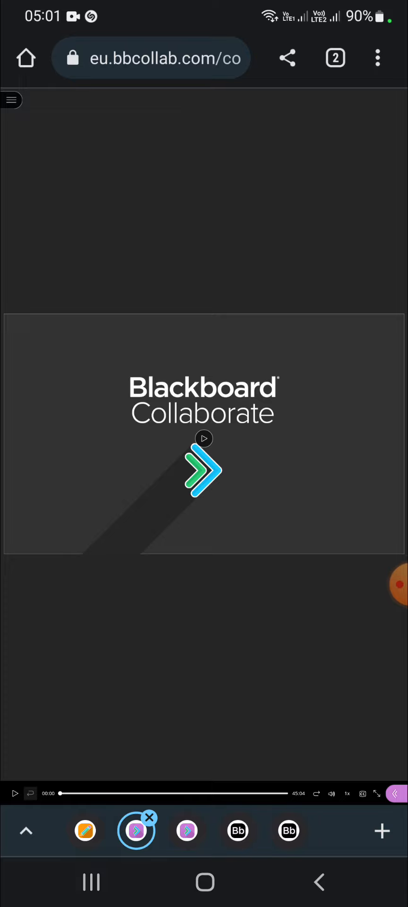
# Start the Lesson 13 recording download via the player's Download recording option, confirming it
pyautogui.click(11, 100)
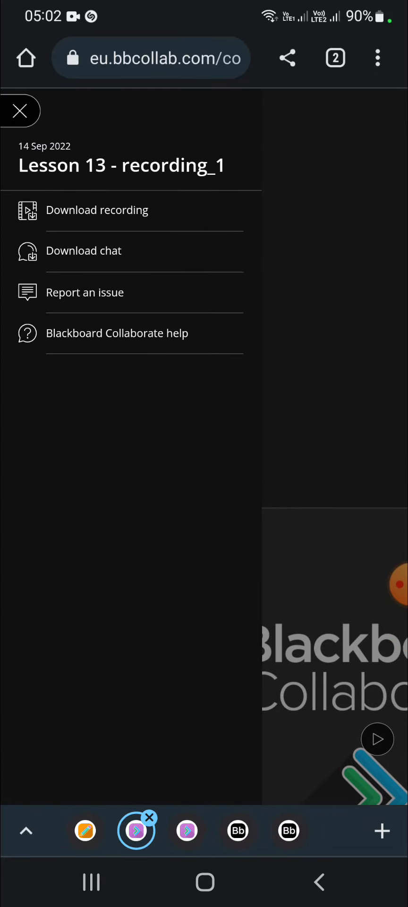
pyautogui.click(98, 210)
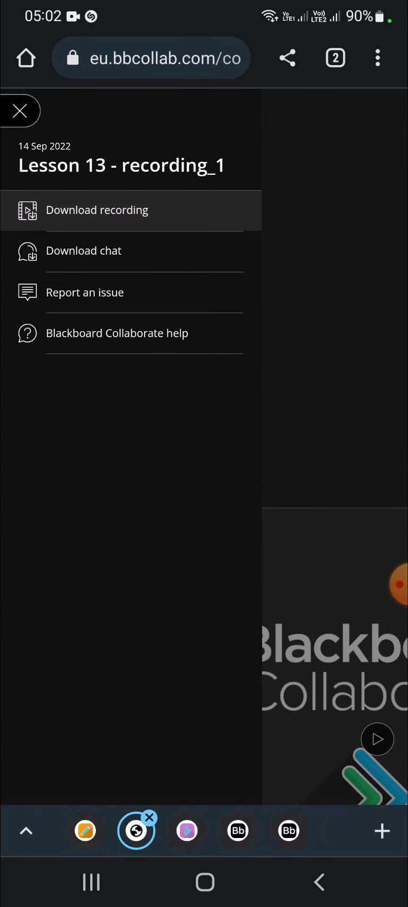
pyautogui.click(98, 210)
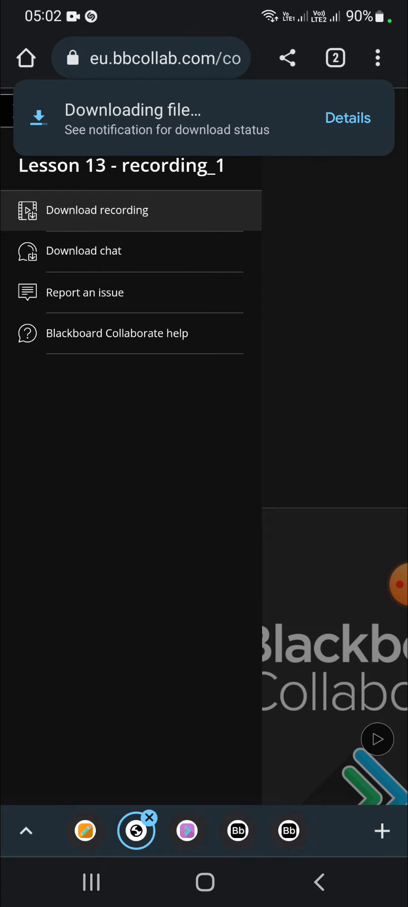